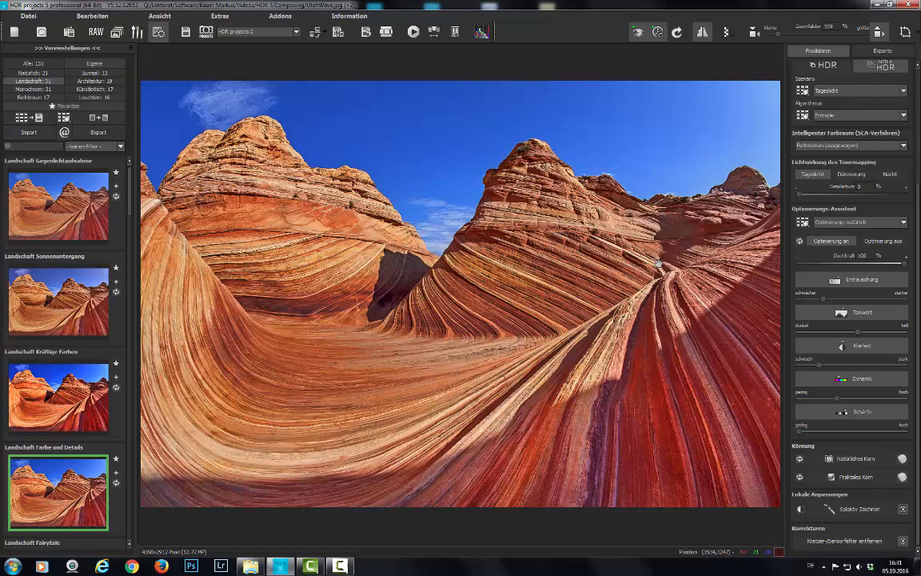
mouse_move(673, 320)
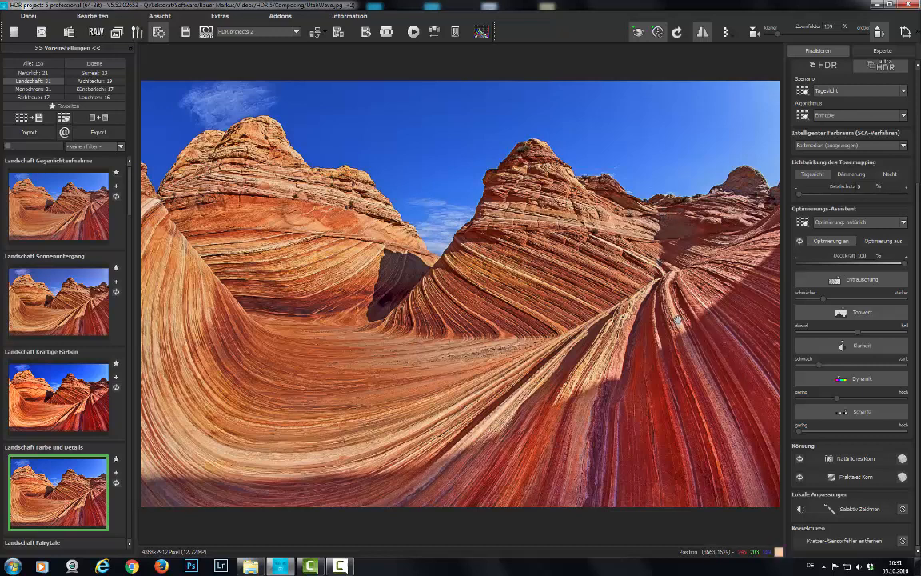
mouse_move(681, 317)
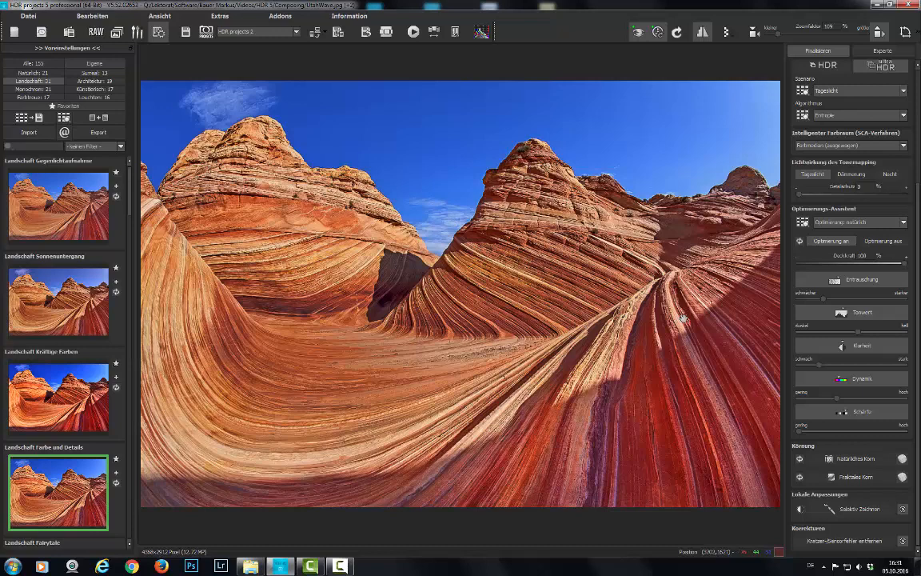
mouse_move(211, 118)
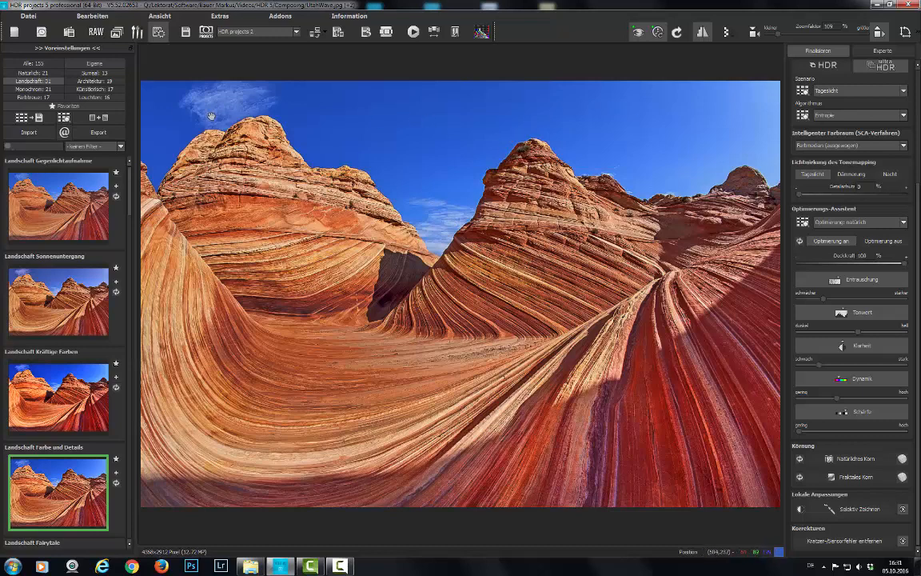
mouse_move(497, 122)
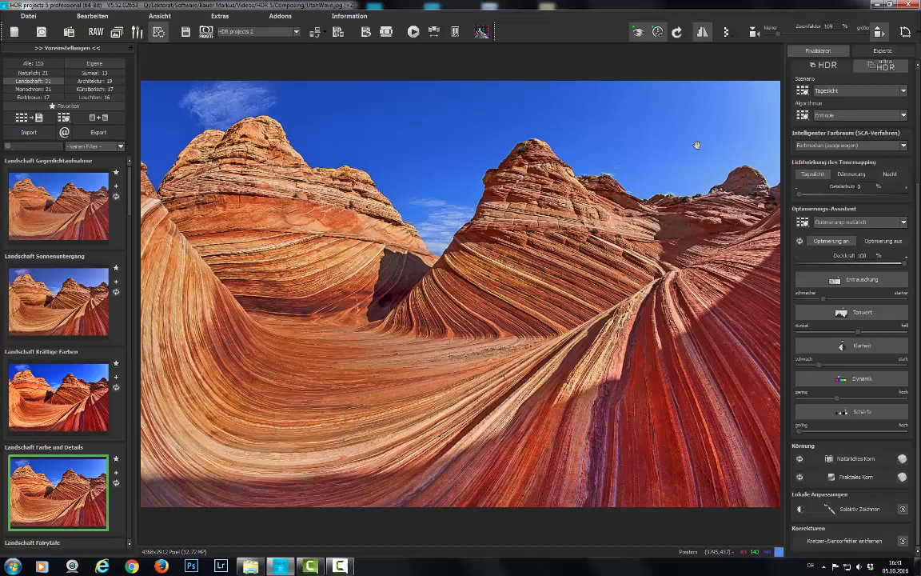
mouse_move(853, 500)
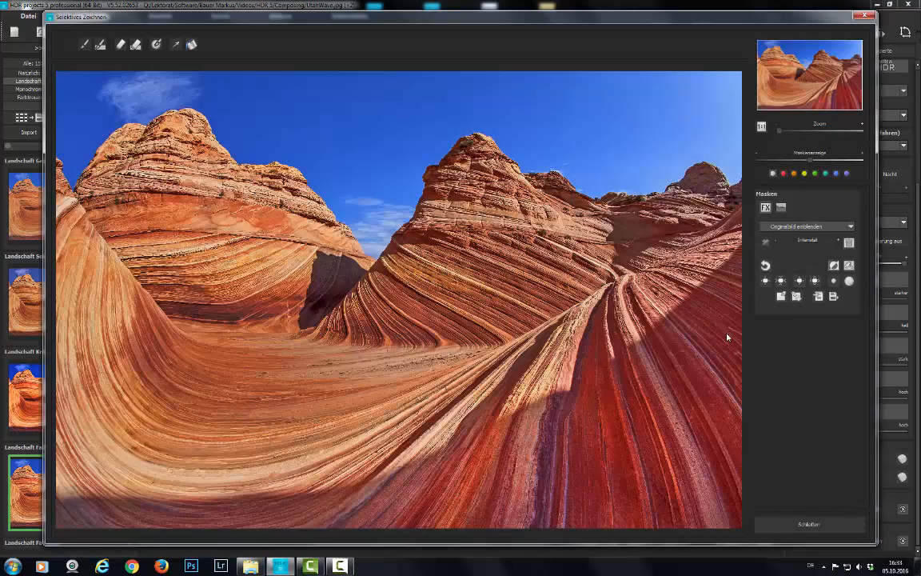
mouse_move(704, 342)
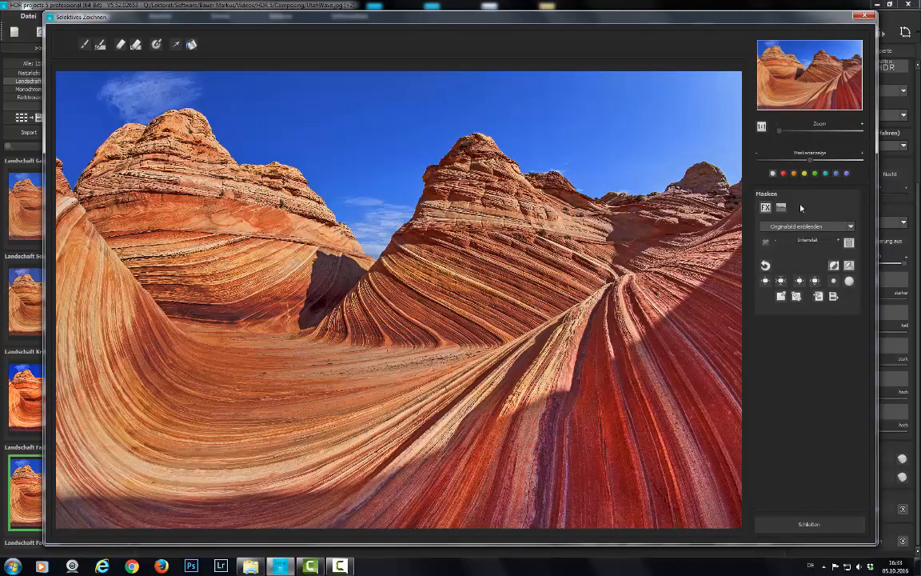
Add a new compositing layer and switch to the mask brush for painting.
click(780, 208)
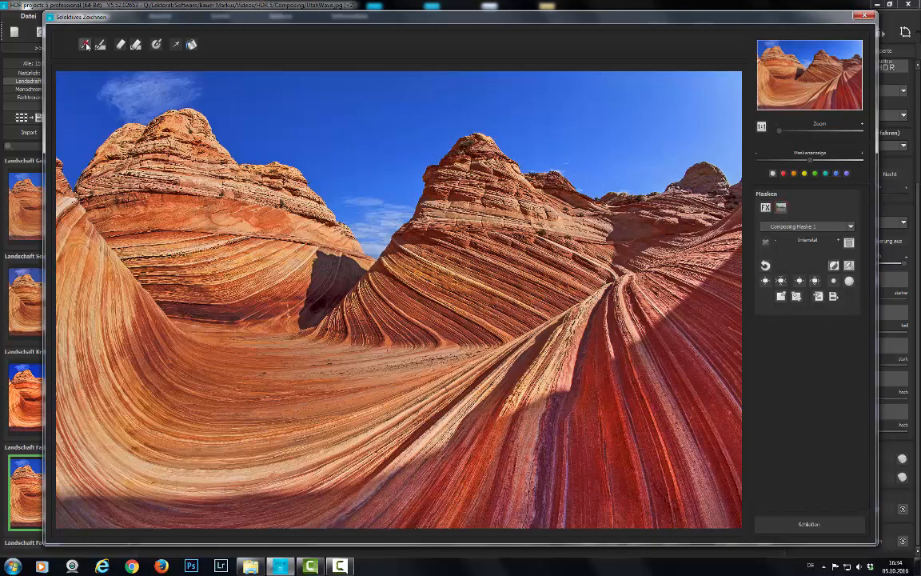
click(83, 45)
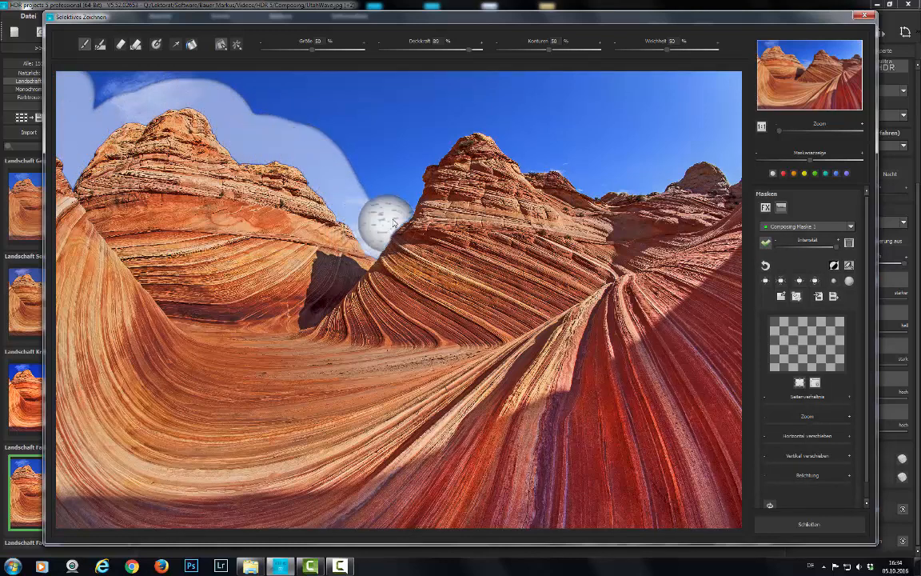
Brush the mask over the upper-left, right and central sky between the rock peaks.
drag(392, 221, 557, 152)
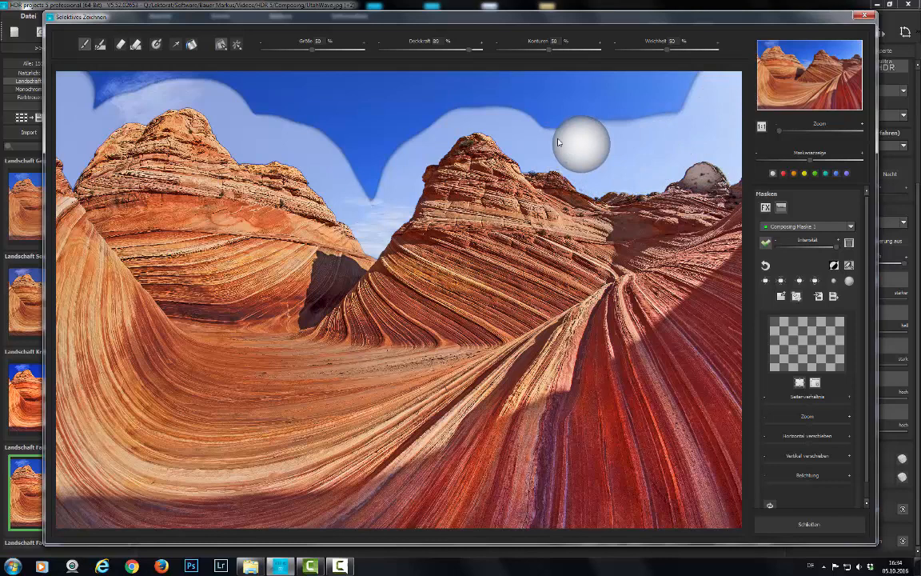
drag(559, 144, 323, 83)
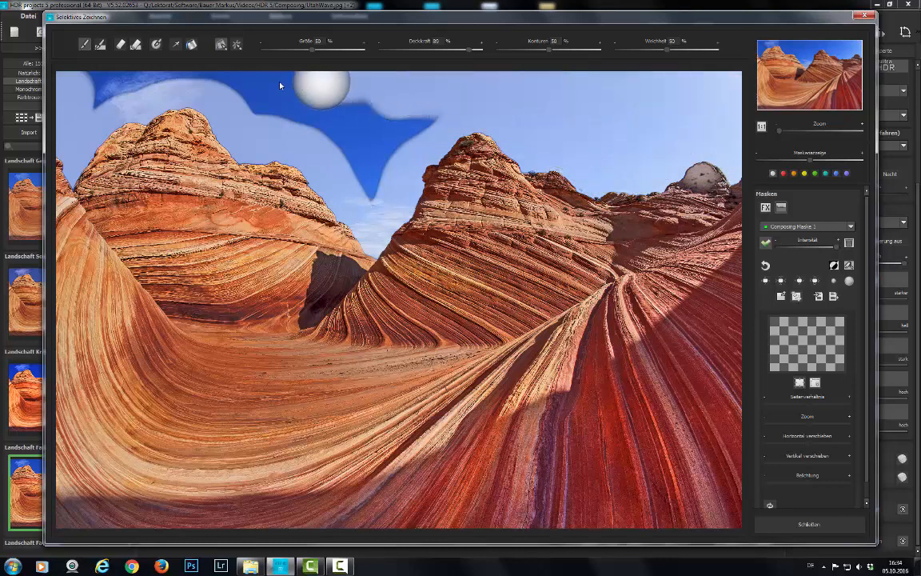
drag(320, 83, 426, 112)
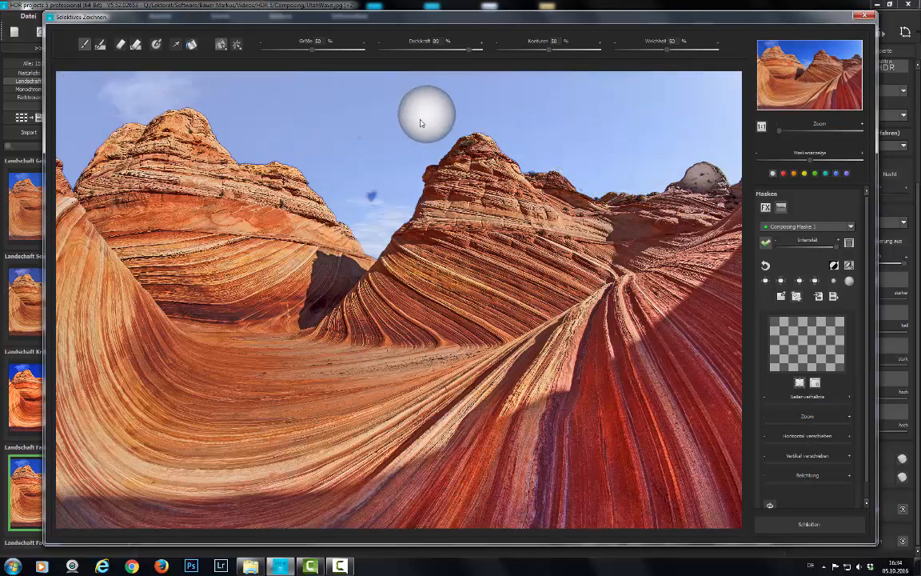
drag(424, 115, 704, 109)
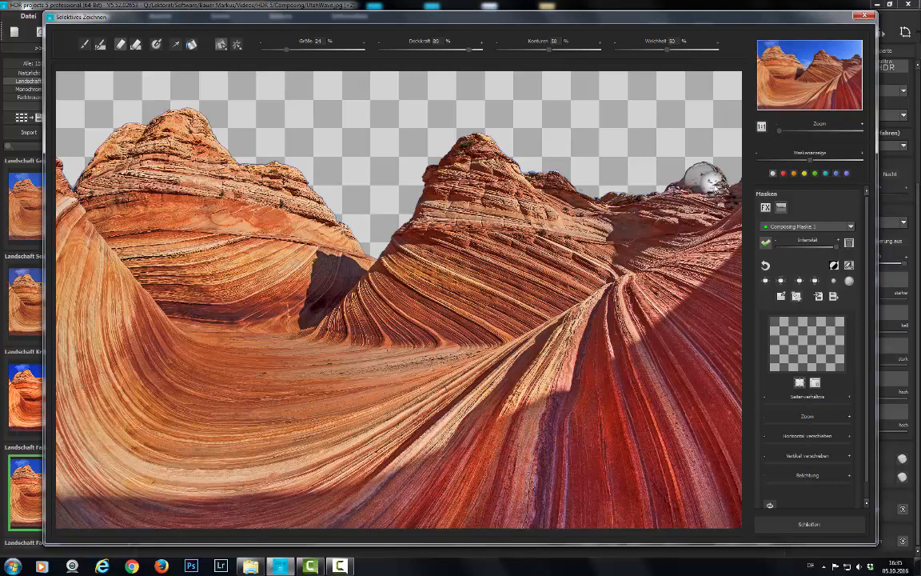
Apply the painted mask so the sky becomes transparent above the ridges.
click(702, 174)
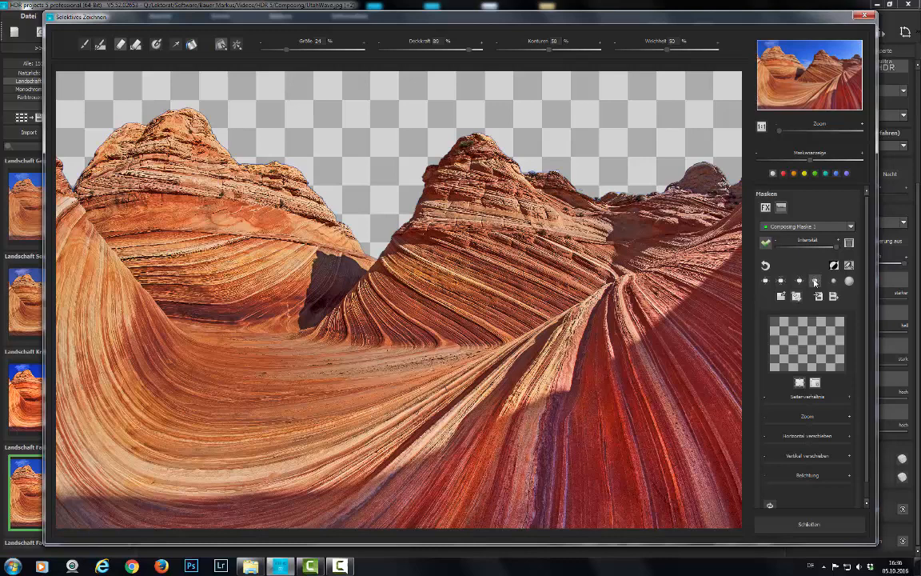
mouse_move(815, 282)
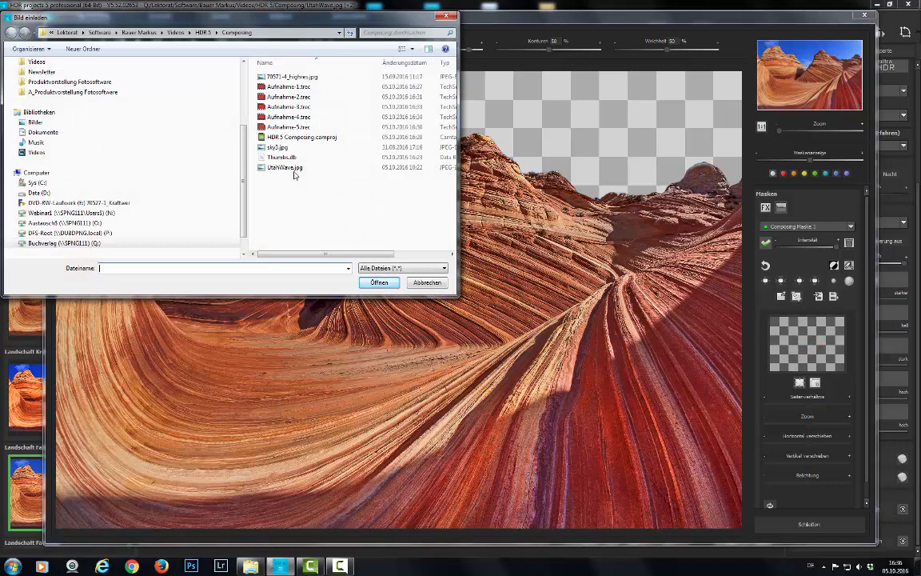
Load the sky JPG with white clouds as background behind the rocks via Öffnen.
click(279, 148)
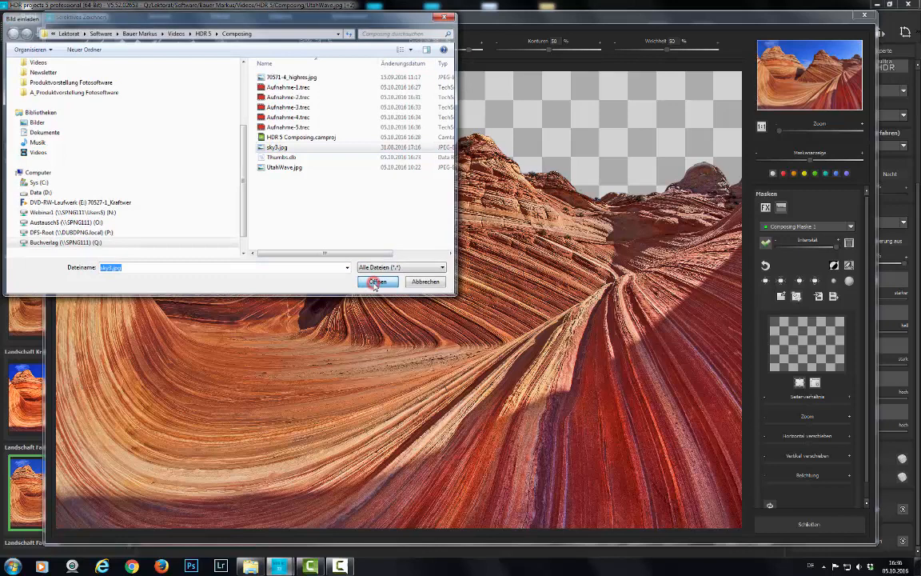
click(377, 281)
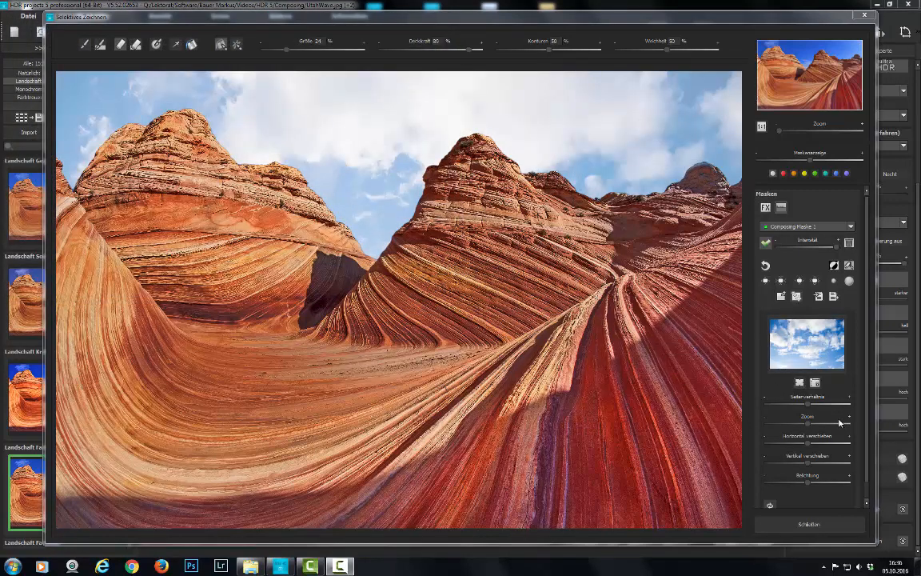
mouse_move(814, 429)
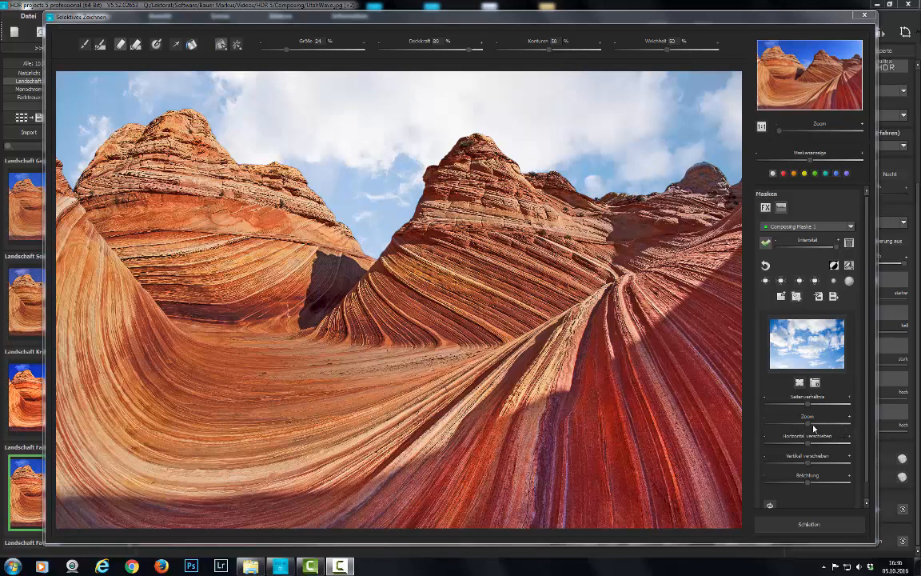
mouse_move(809, 466)
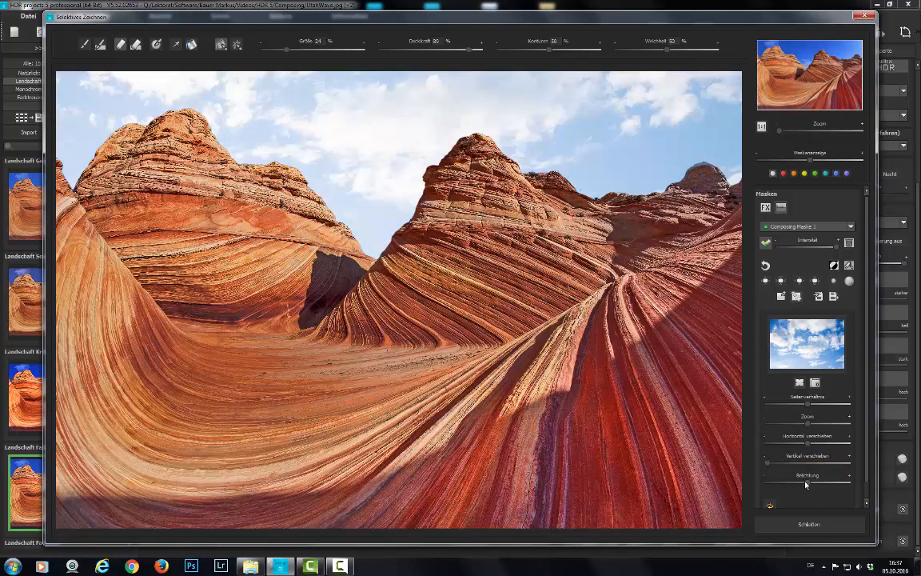
mouse_move(795, 486)
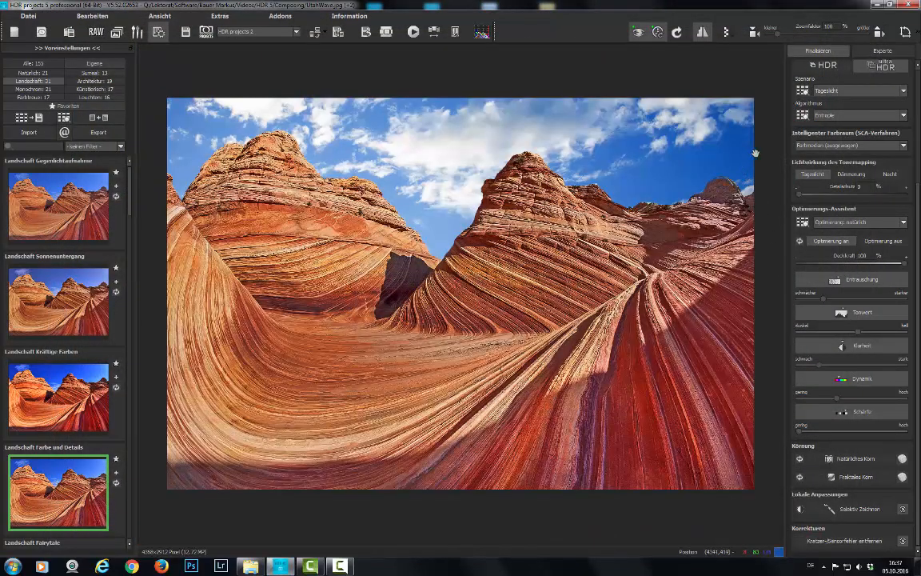
mouse_move(793, 147)
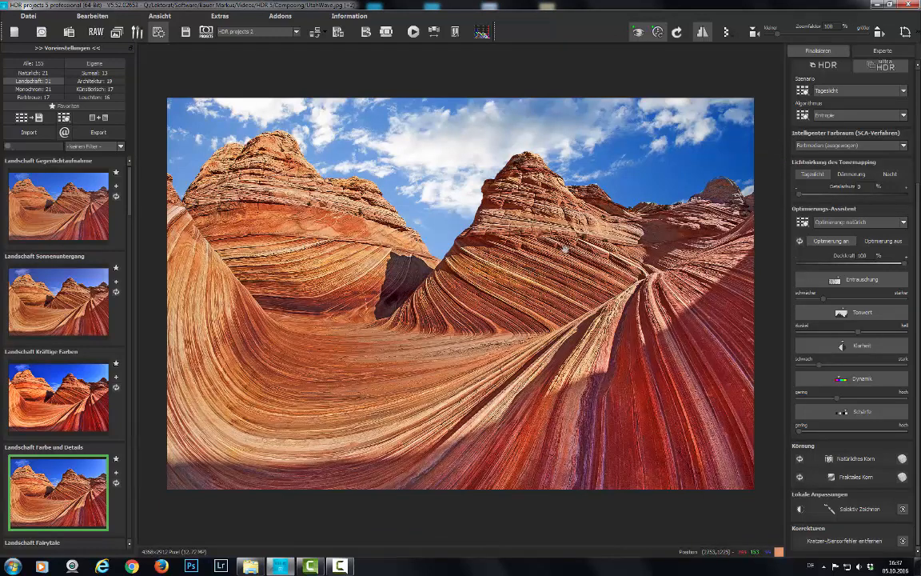
mouse_move(476, 293)
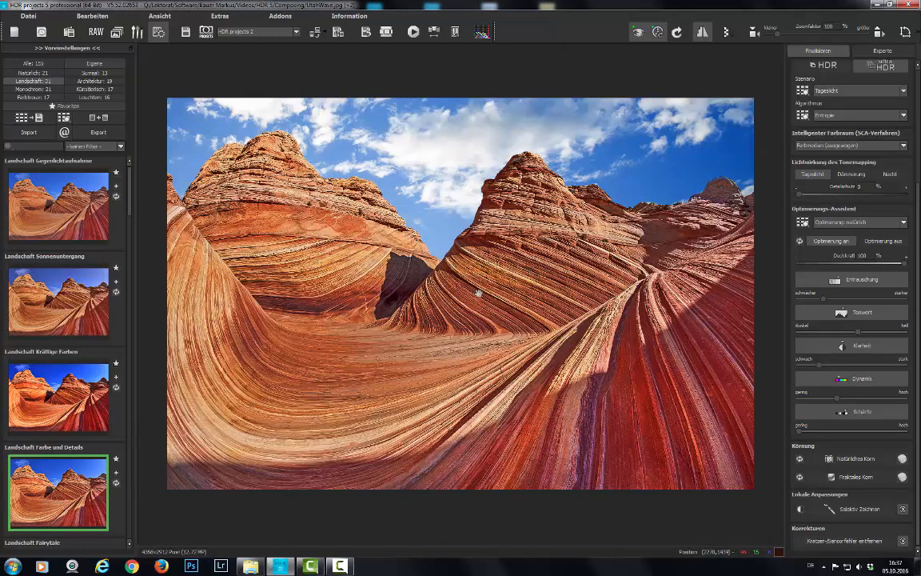